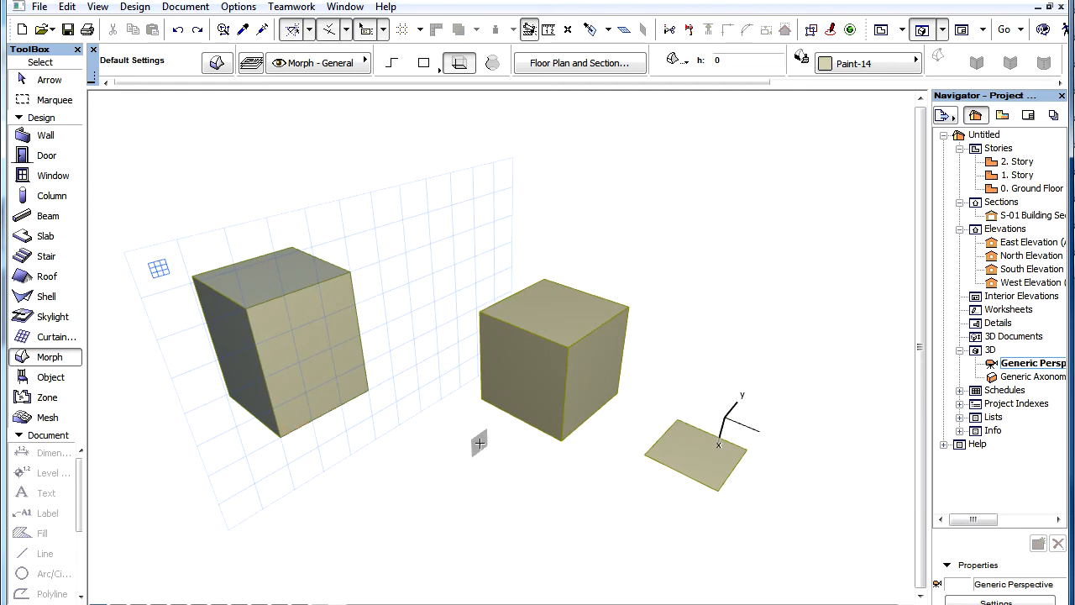
Start pulling the cube morph's top face upward into a pyramid peak.
{"action": "left_click", "coordinate": [551, 361]}
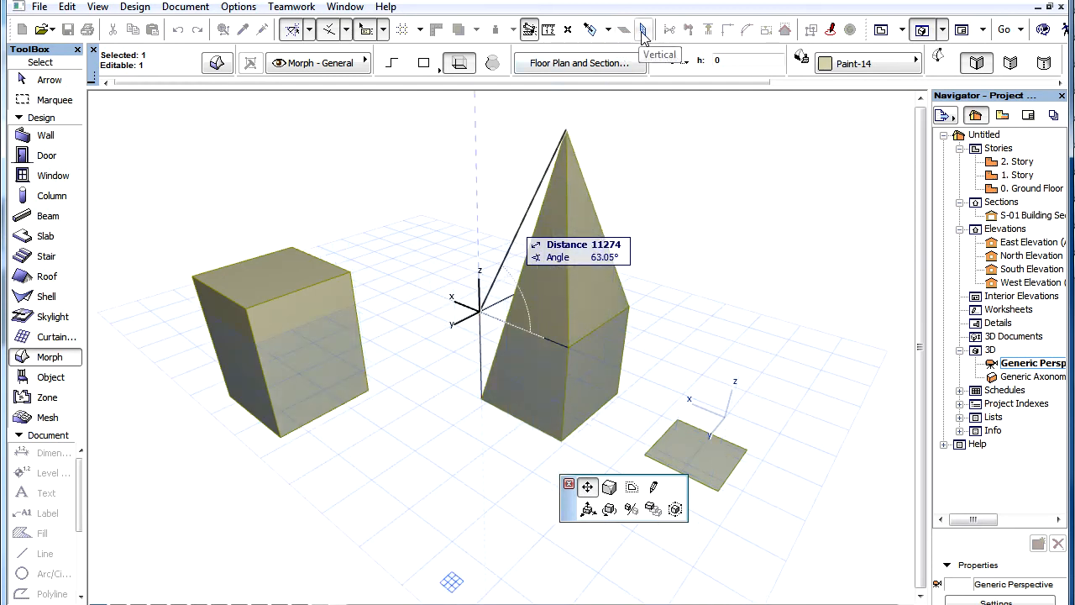
Cancel the pyramid edit at zero distance so the cube stays a flat-topped box.
{"action": "left_click", "coordinate": [642, 30]}
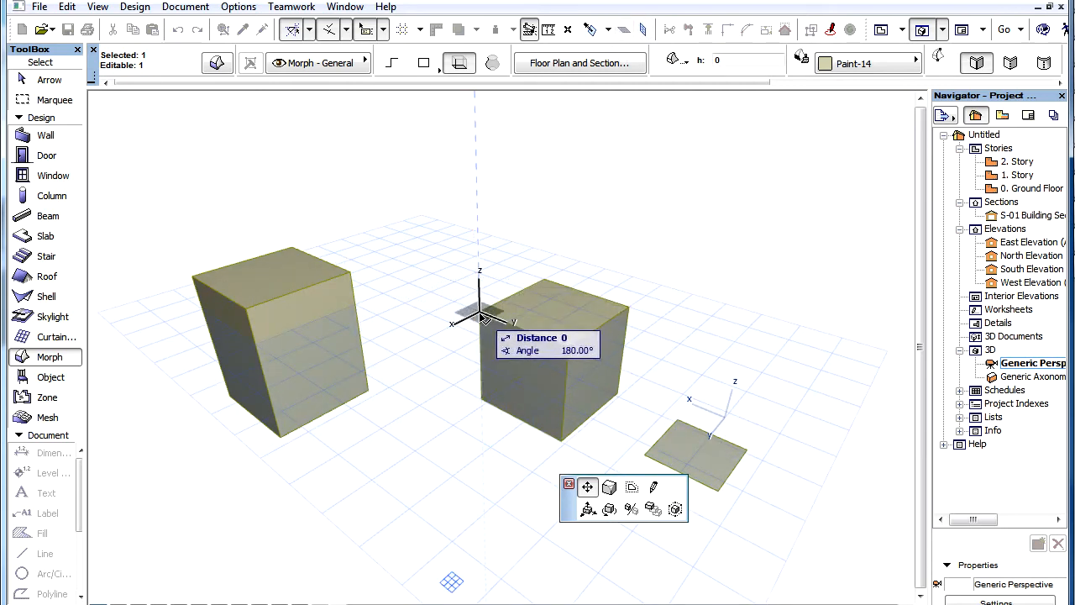
{"action": "left_click", "coordinate": [551, 362]}
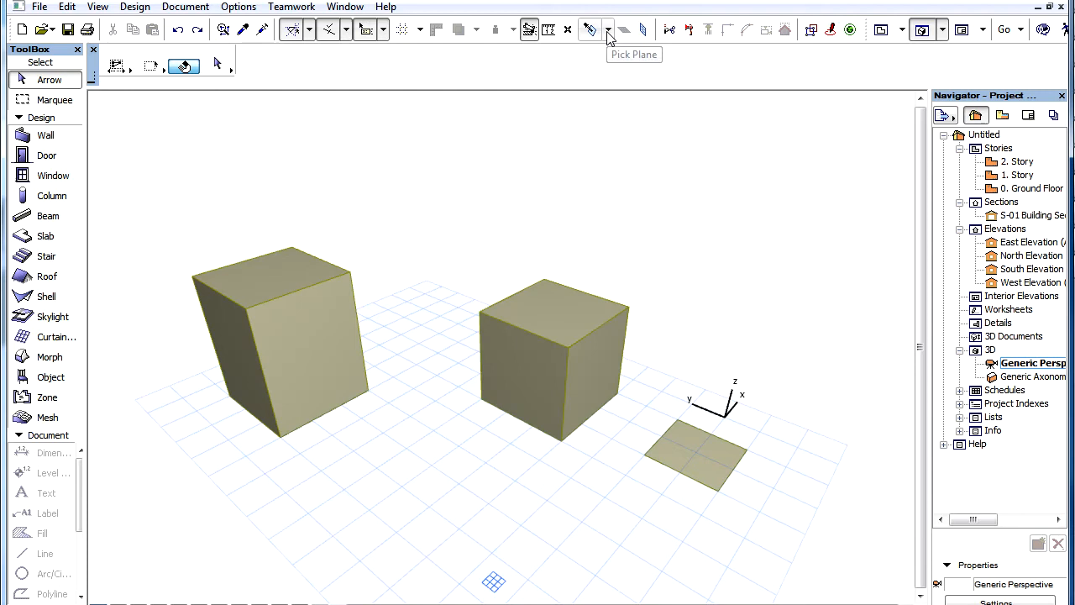
Set the editing plane to an Offset height partway up the boxes.
{"action": "left_click", "coordinate": [608, 30]}
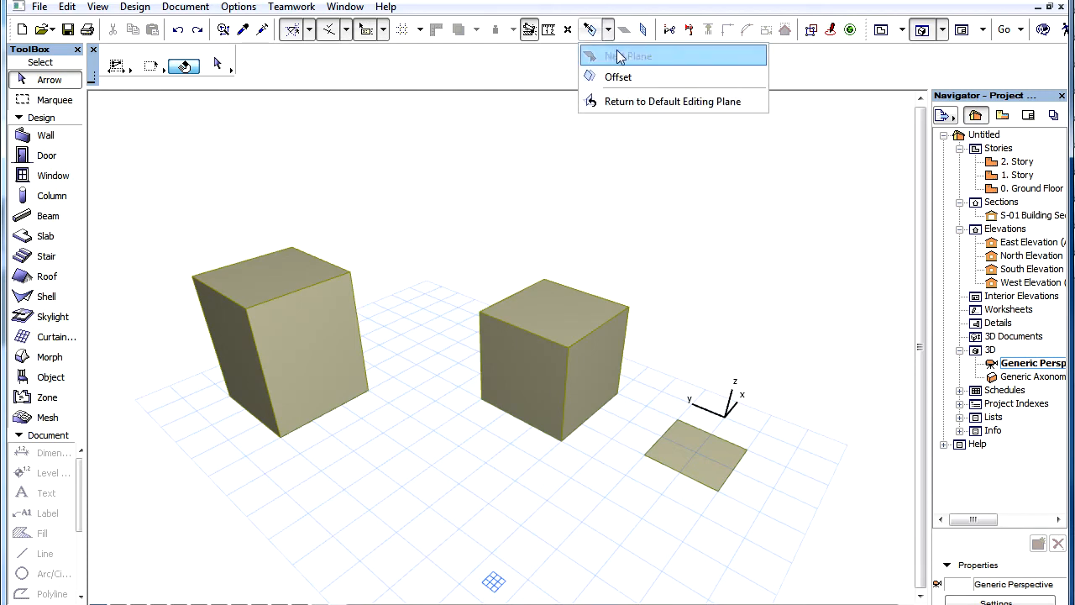
{"action": "left_click", "coordinate": [636, 55]}
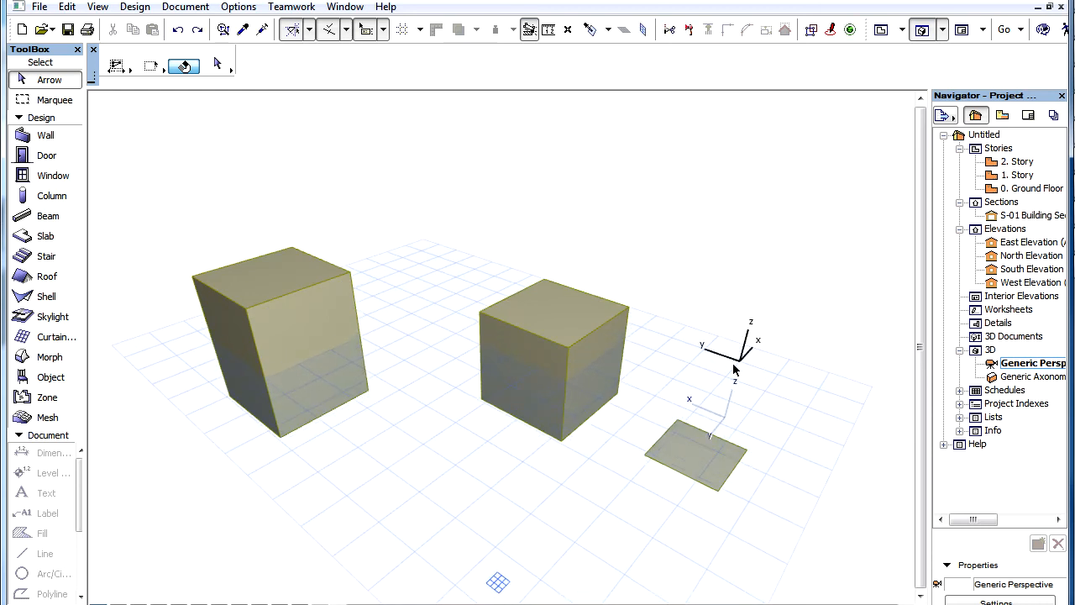
{"action": "mouse_move", "coordinate": [477, 235]}
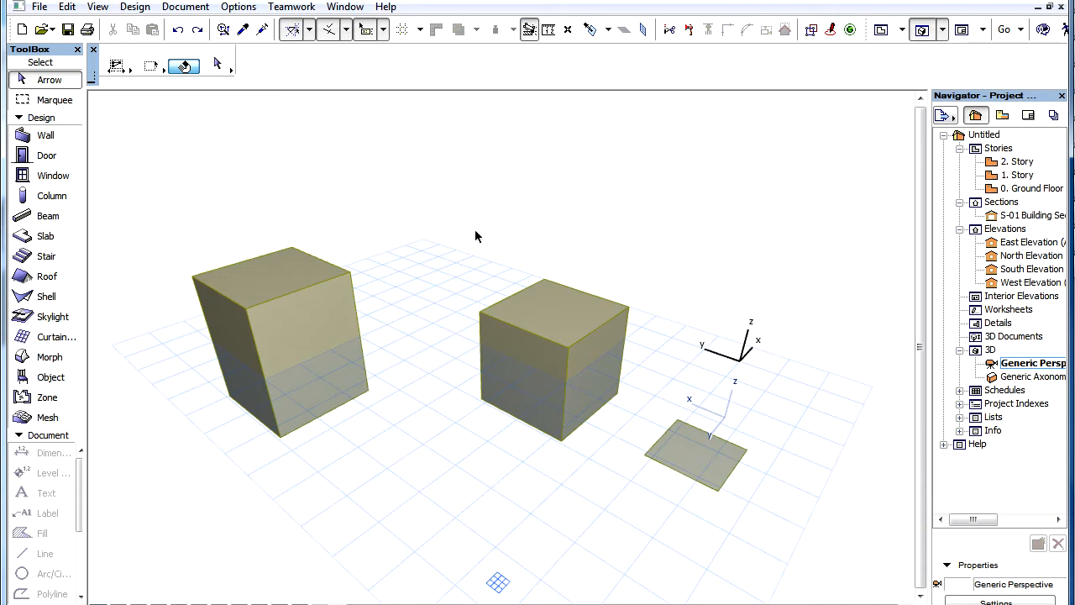
{"action": "mouse_move", "coordinate": [480, 240]}
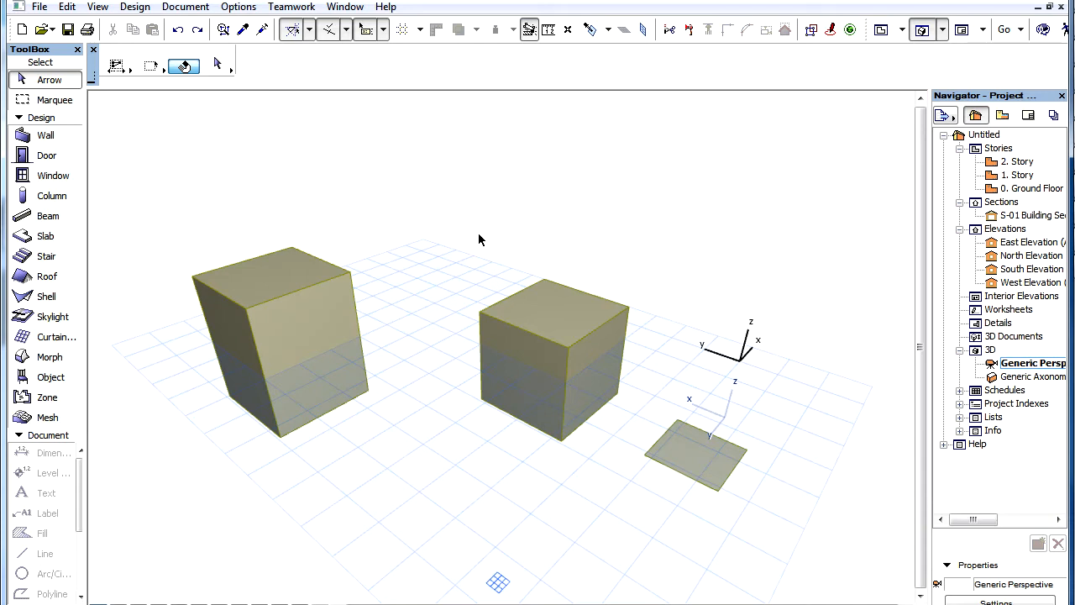
{"action": "mouse_move", "coordinate": [608, 30]}
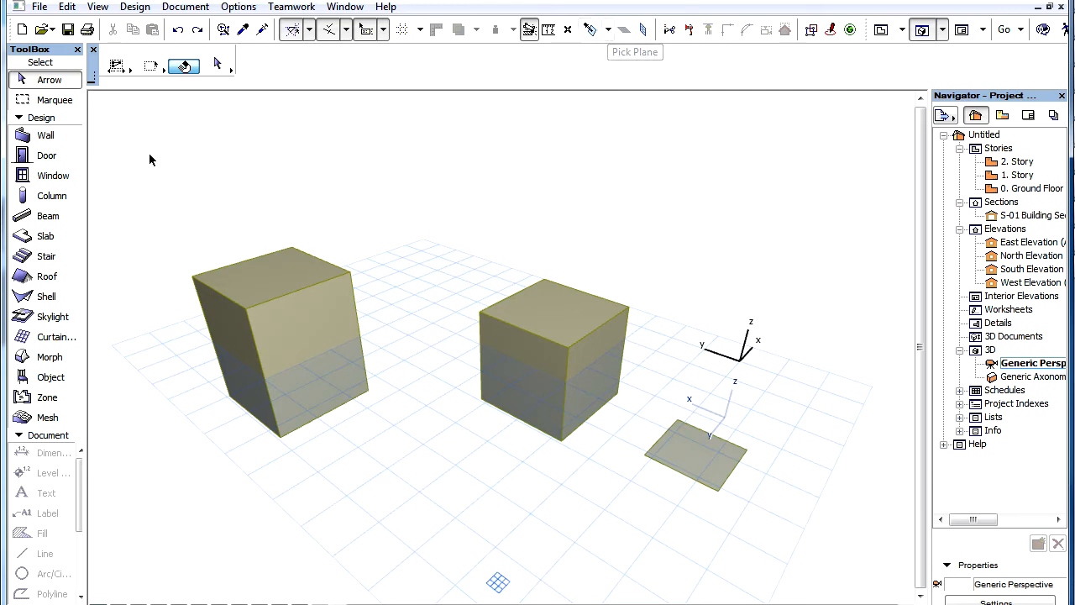
Draw a long wall on the raised editing plane behind the cube.
{"action": "left_click", "coordinate": [46, 135]}
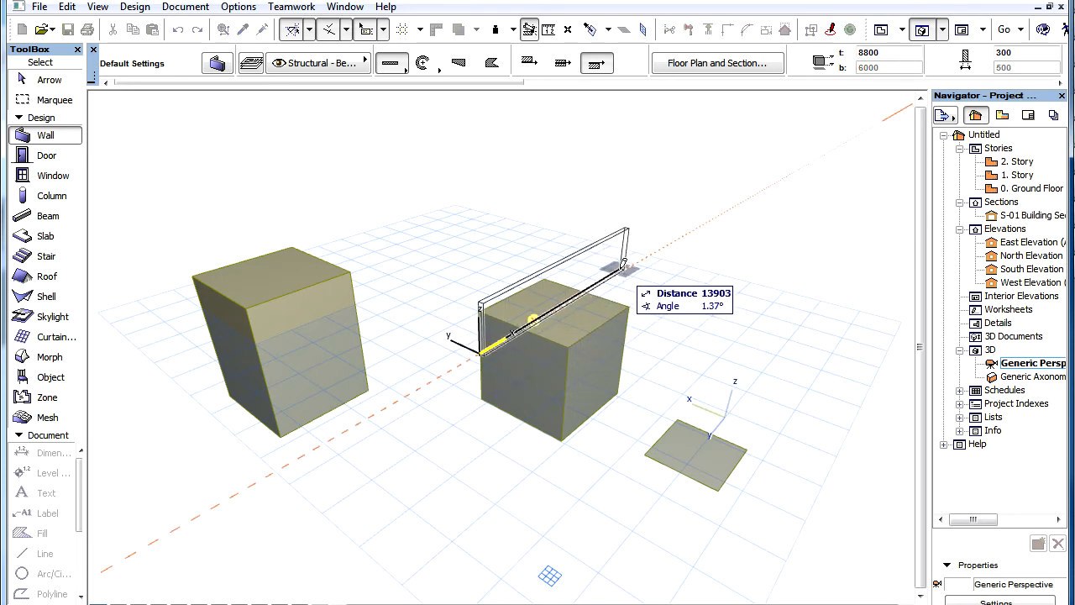
{"action": "left_click", "coordinate": [620, 269]}
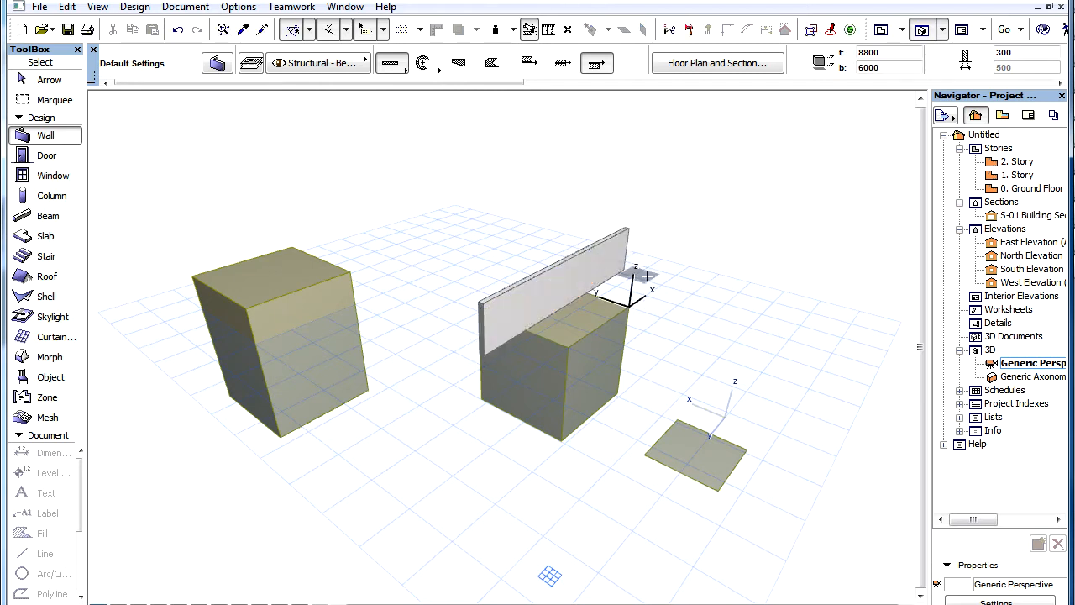
{"action": "mouse_move", "coordinate": [568, 30]}
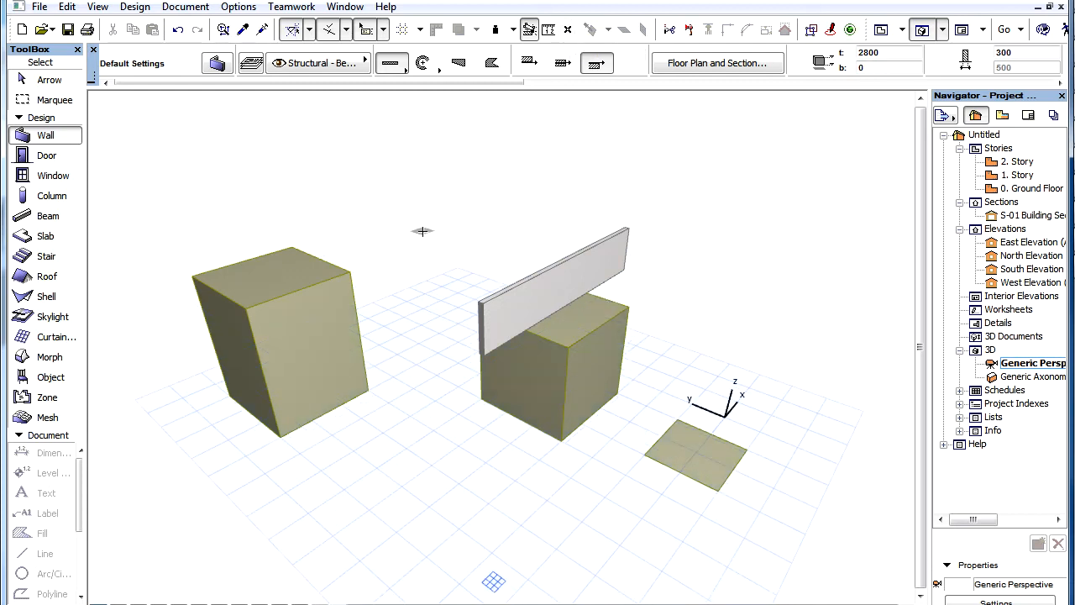
Select the cube morph to begin raising its top into a peak.
{"action": "left_click", "coordinate": [555, 361]}
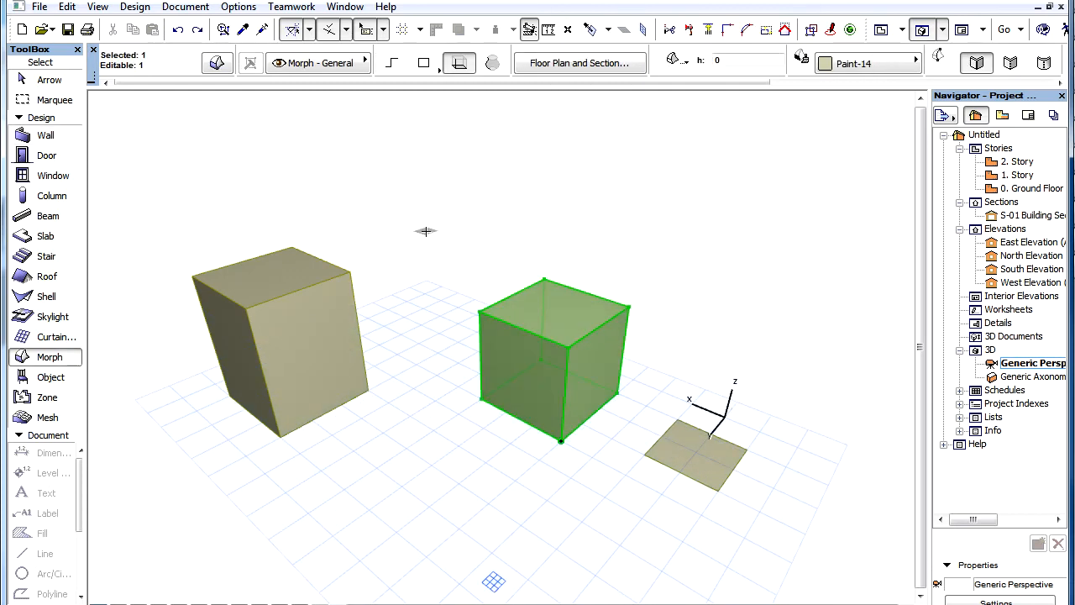
{"action": "mouse_move", "coordinate": [435, 228]}
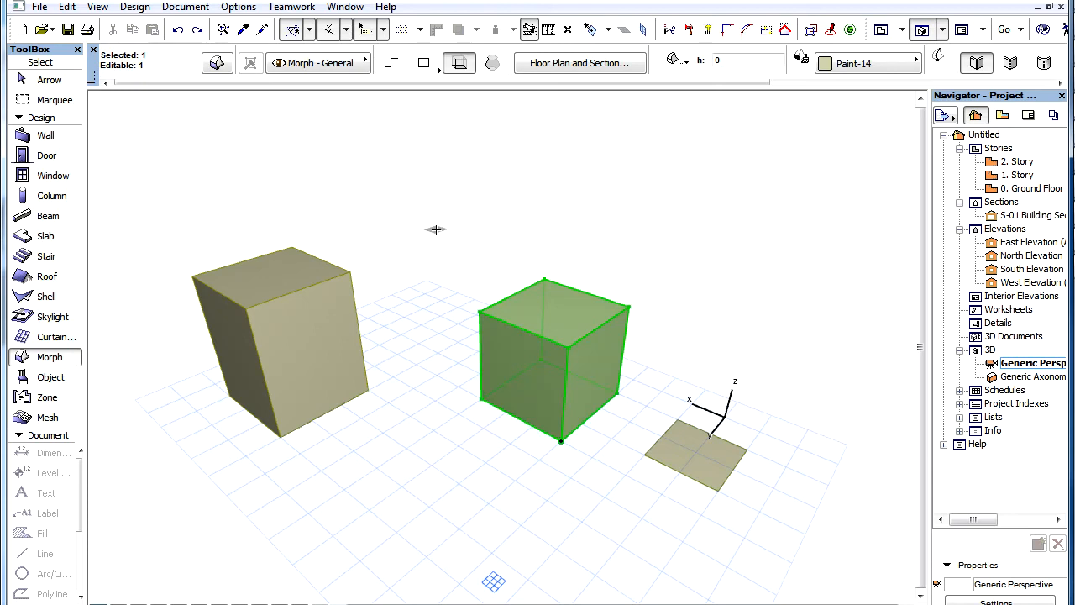
{"action": "mouse_move", "coordinate": [447, 266]}
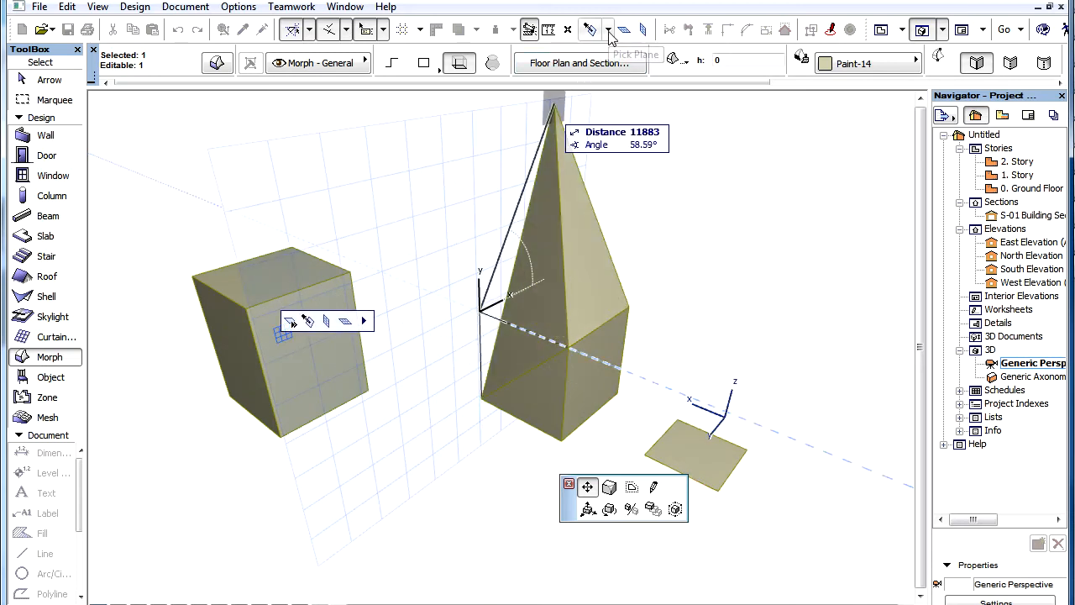
Return the editing plane to its default ground level.
{"action": "left_click", "coordinate": [608, 30]}
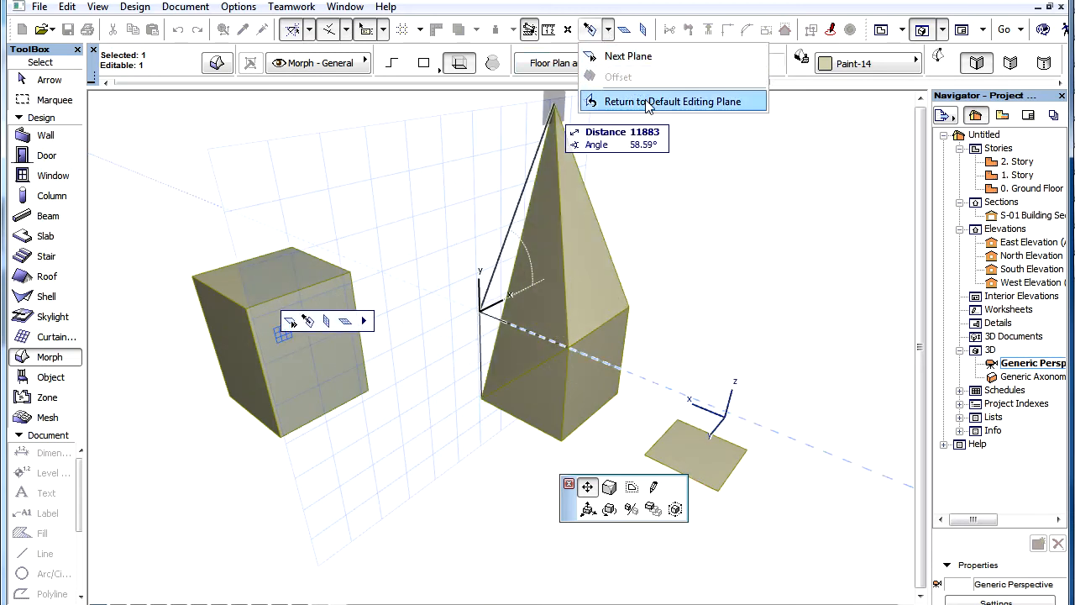
{"action": "left_click", "coordinate": [672, 101]}
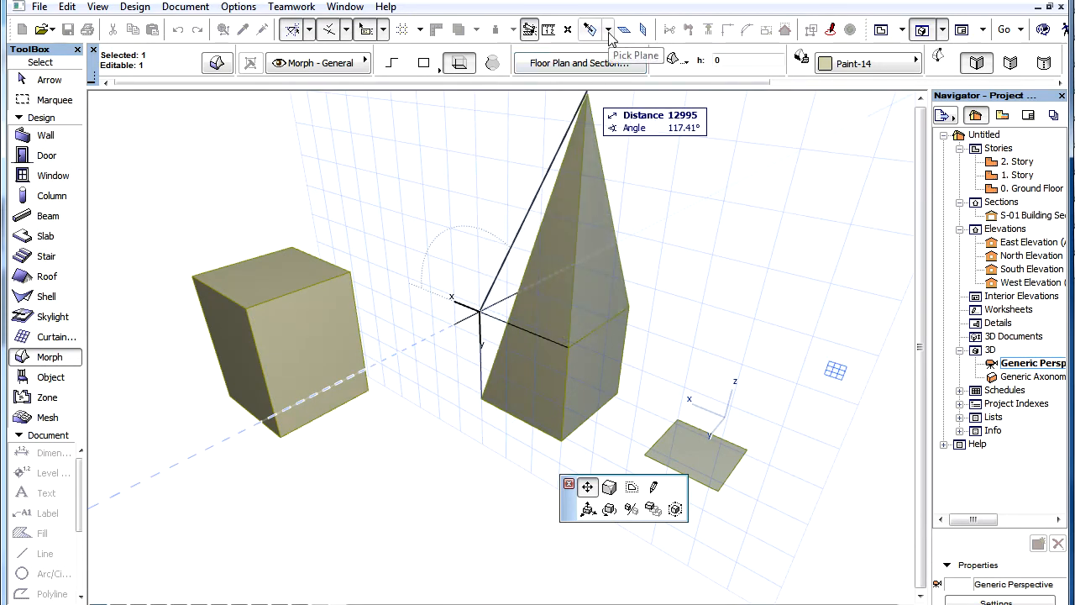
{"action": "left_click", "coordinate": [608, 30]}
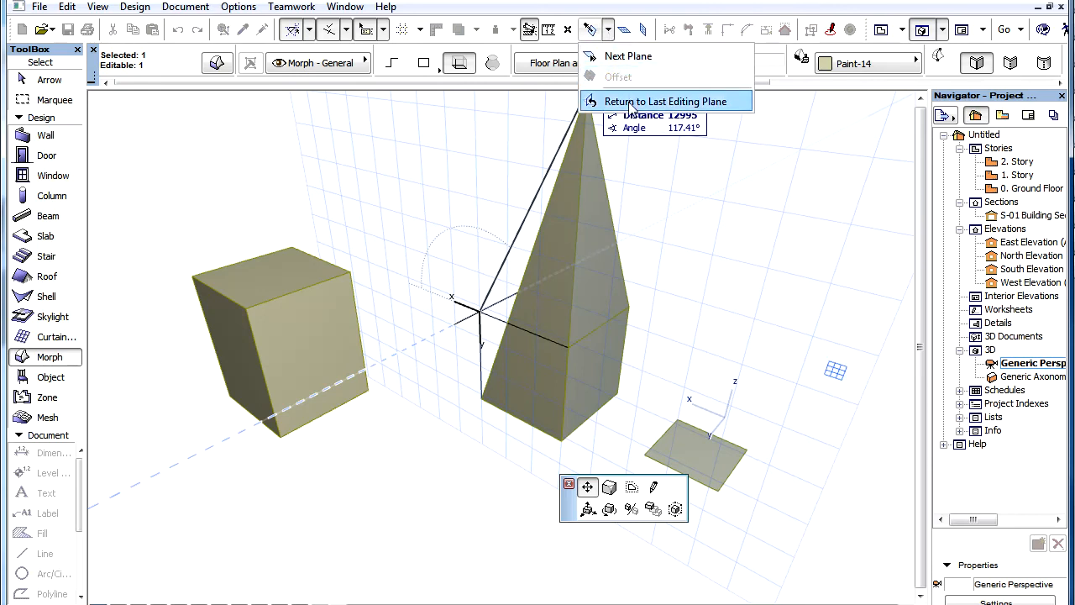